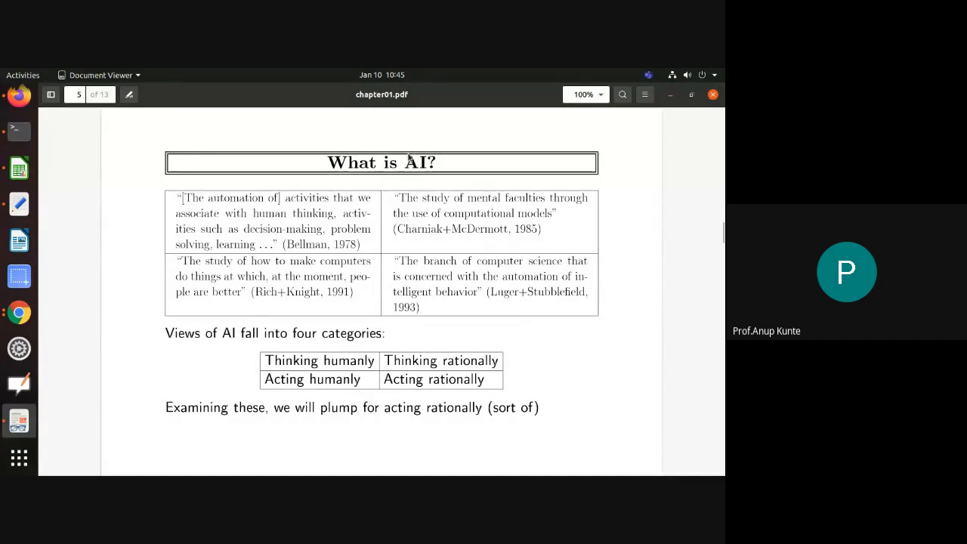
pyautogui.moveTo(179, 208)
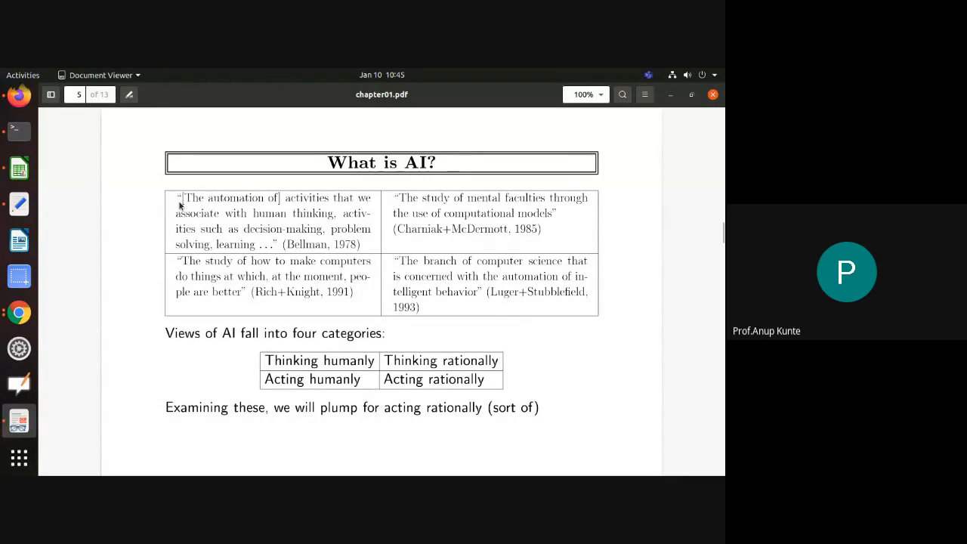
pyautogui.moveTo(276, 313)
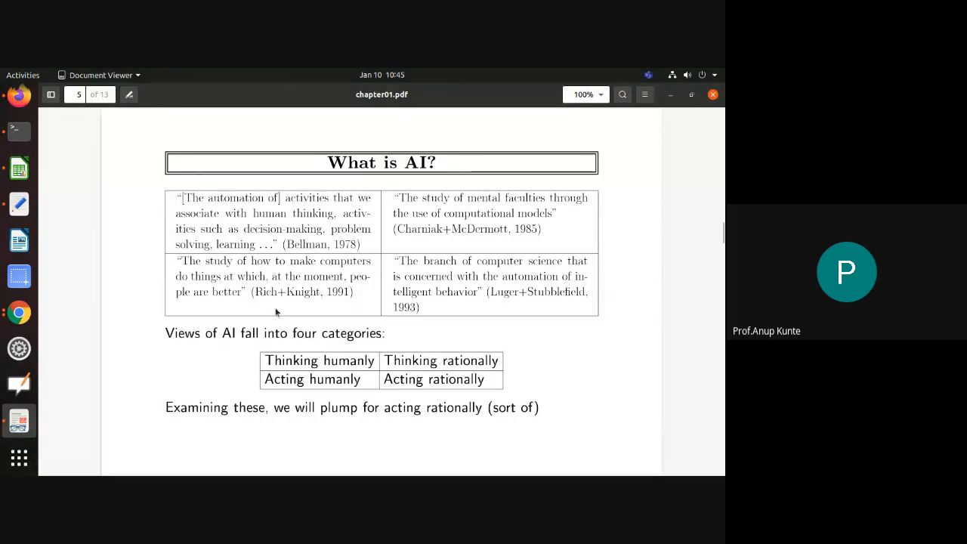
pyautogui.moveTo(399, 340)
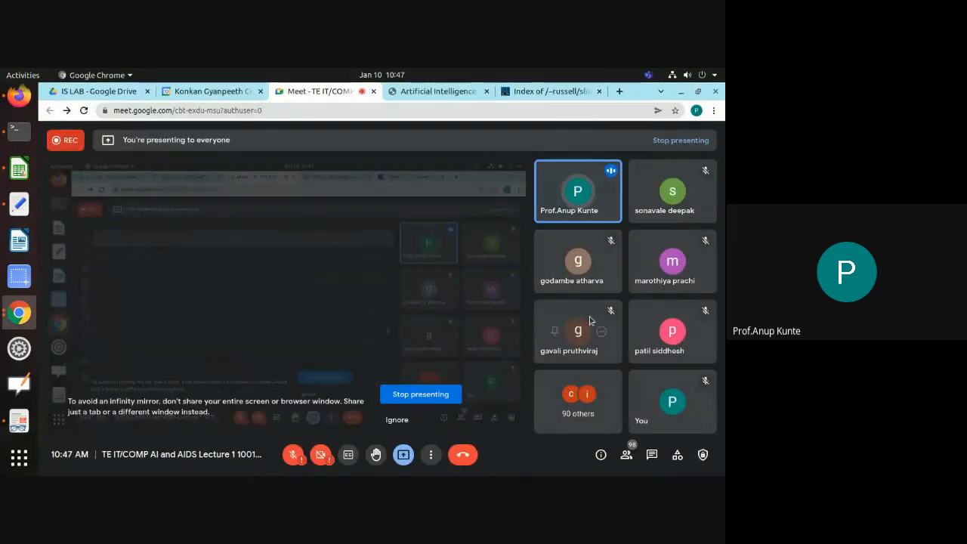
# Show the in-call messages with the shared AIMA link, then view the textbook PDF tab.
pyautogui.click(650, 454)
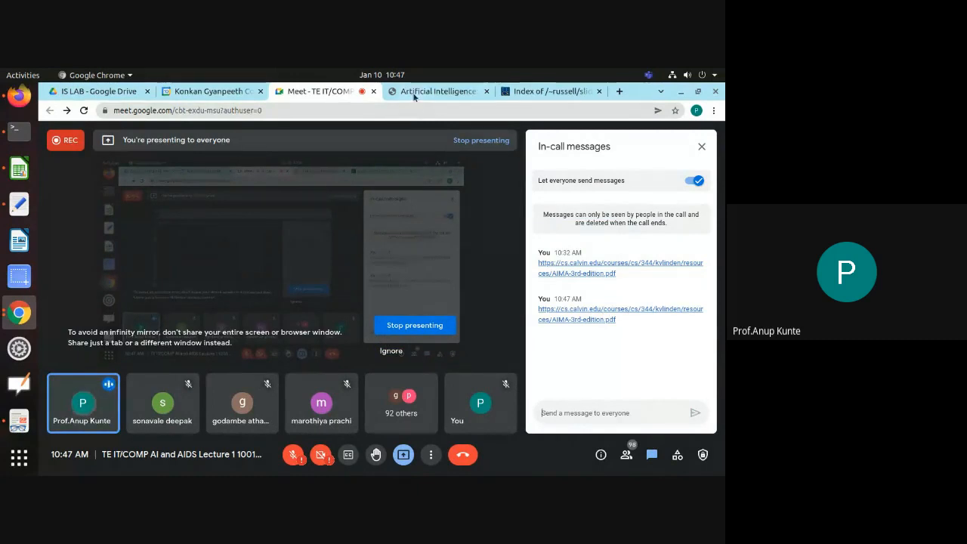
pyautogui.click(438, 90)
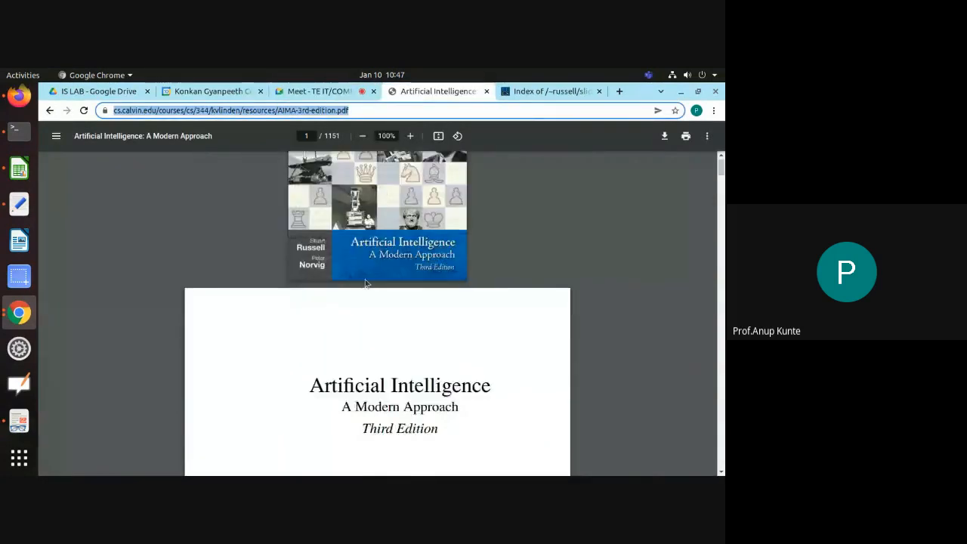
# Scroll the AIMA book, then return to the chapter01.pdf 'What is AI?' slide in Document Viewer.
pyautogui.scroll(-3)
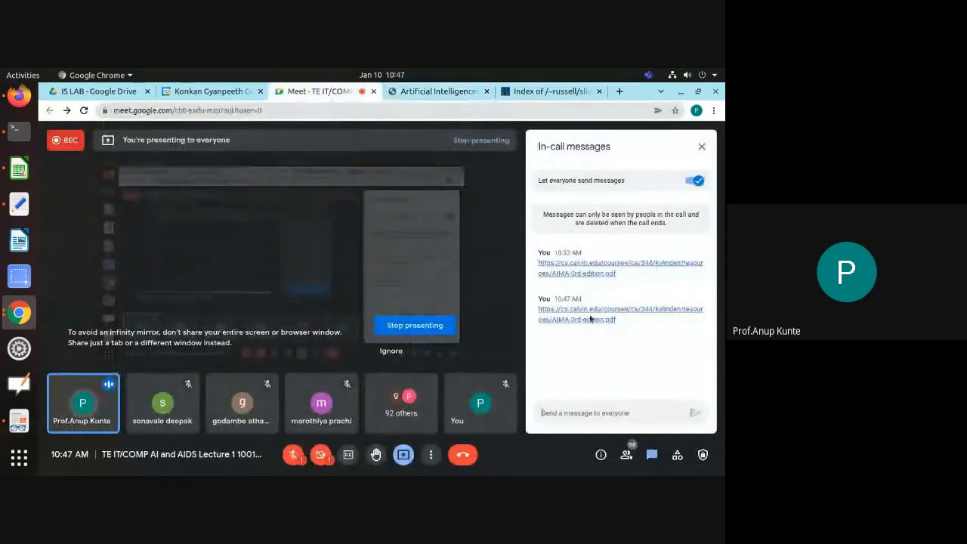
pyautogui.click(551, 92)
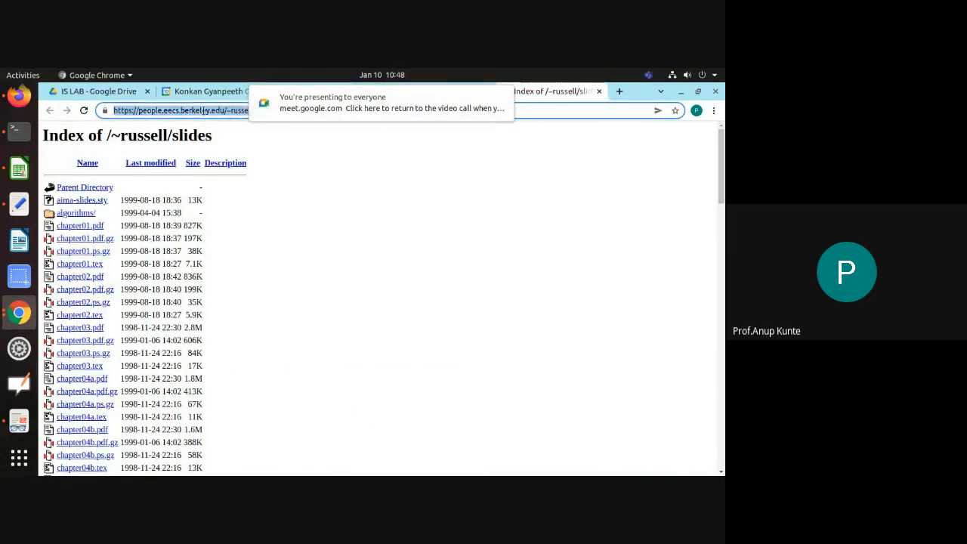
pyautogui.click(80, 225)
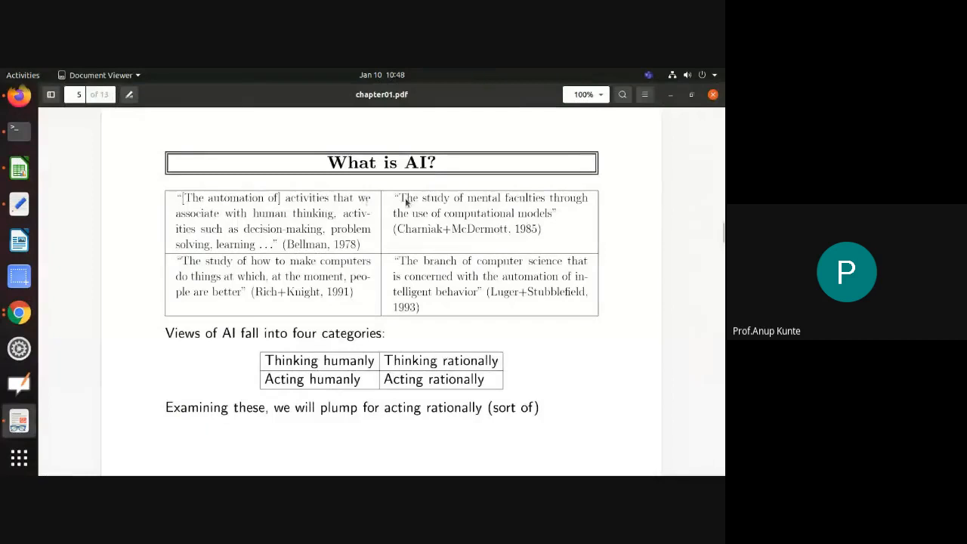